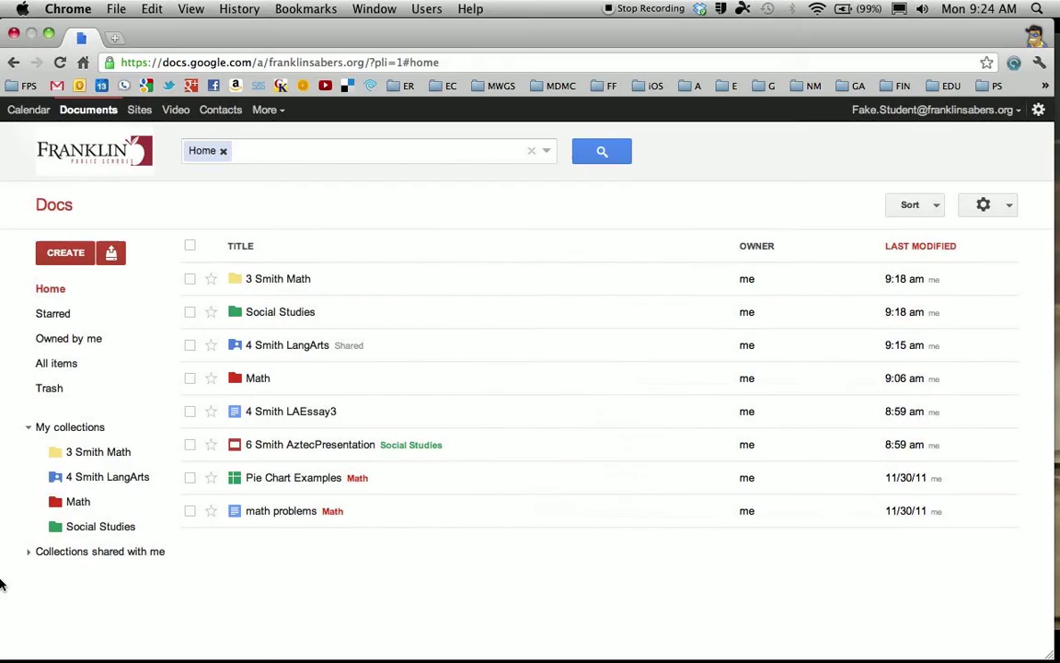
mouse_move(489, 203)
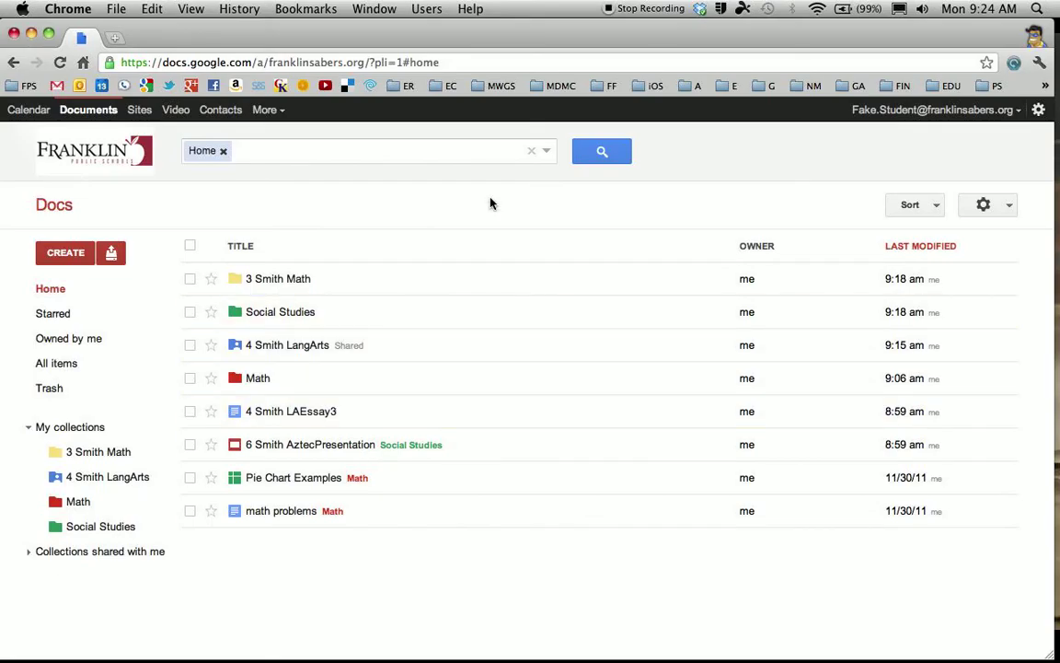
mouse_move(89, 452)
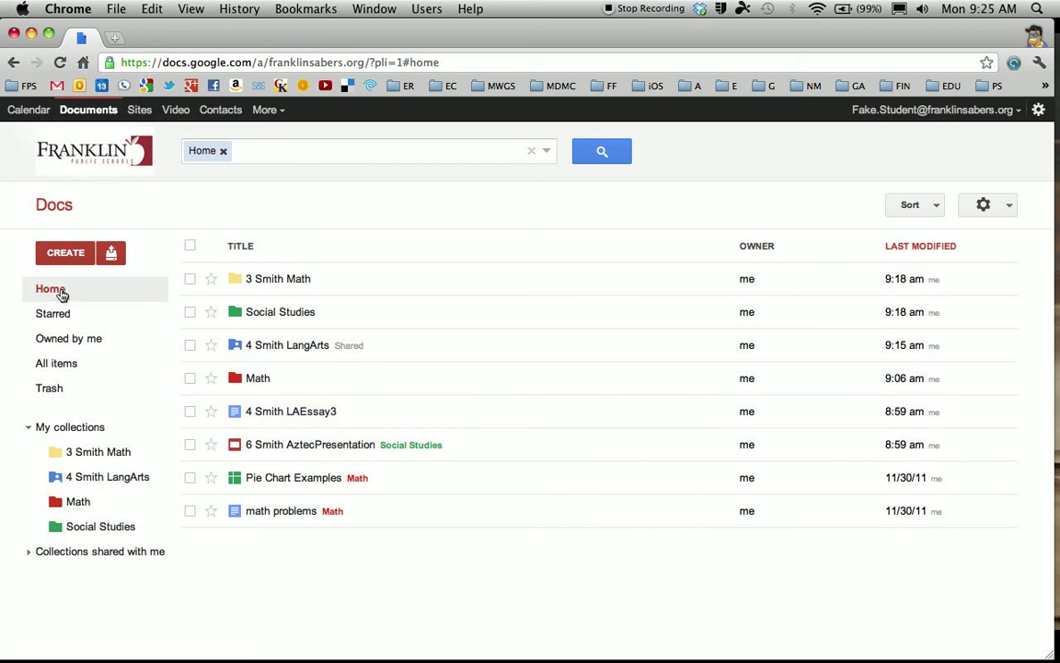
mouse_move(82, 501)
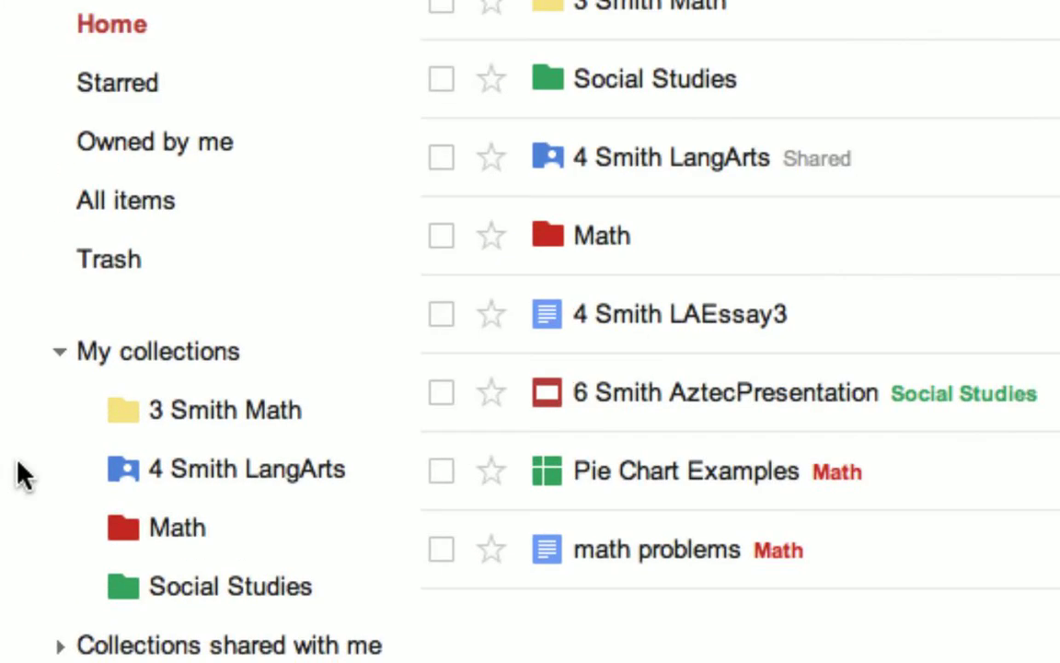
mouse_move(61, 355)
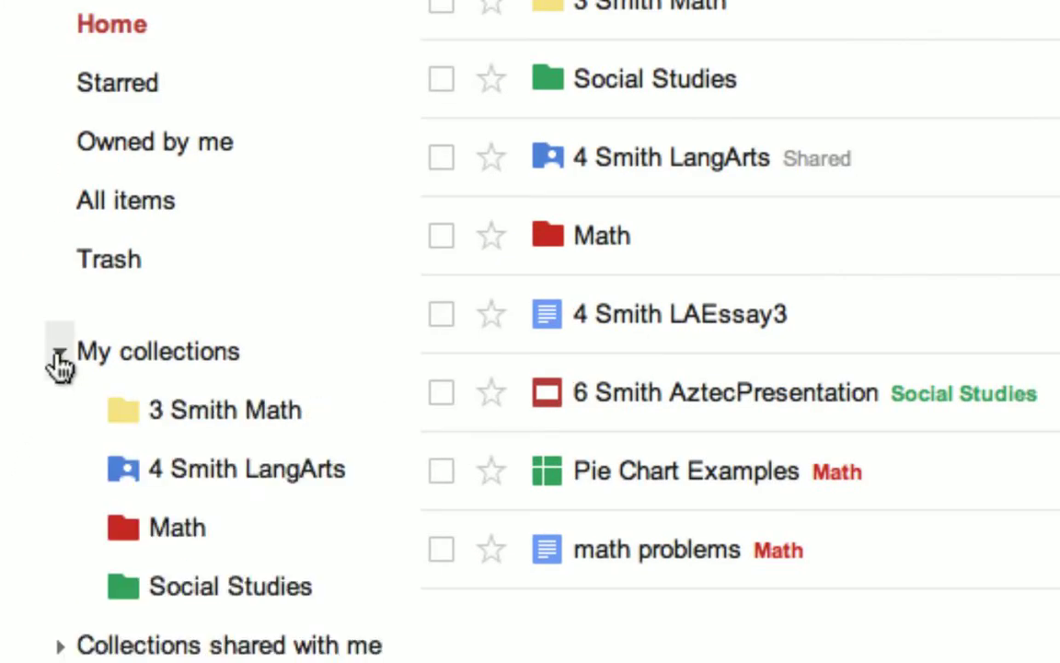
- Collapse and re-expand the My collections list in the sidebar
left_click(59, 357)
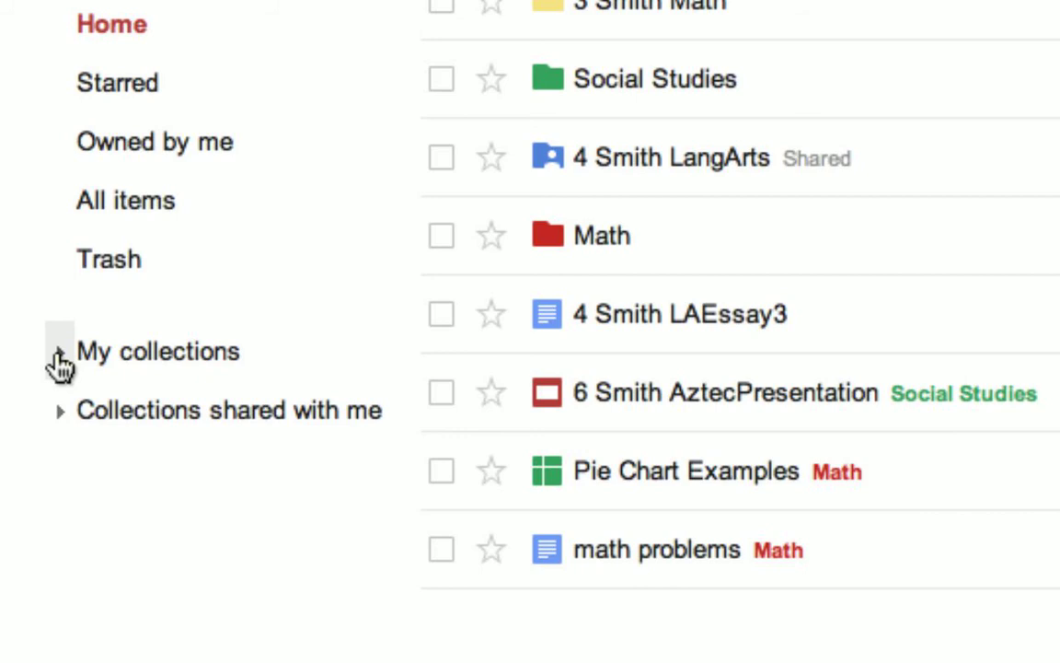
left_click(58, 359)
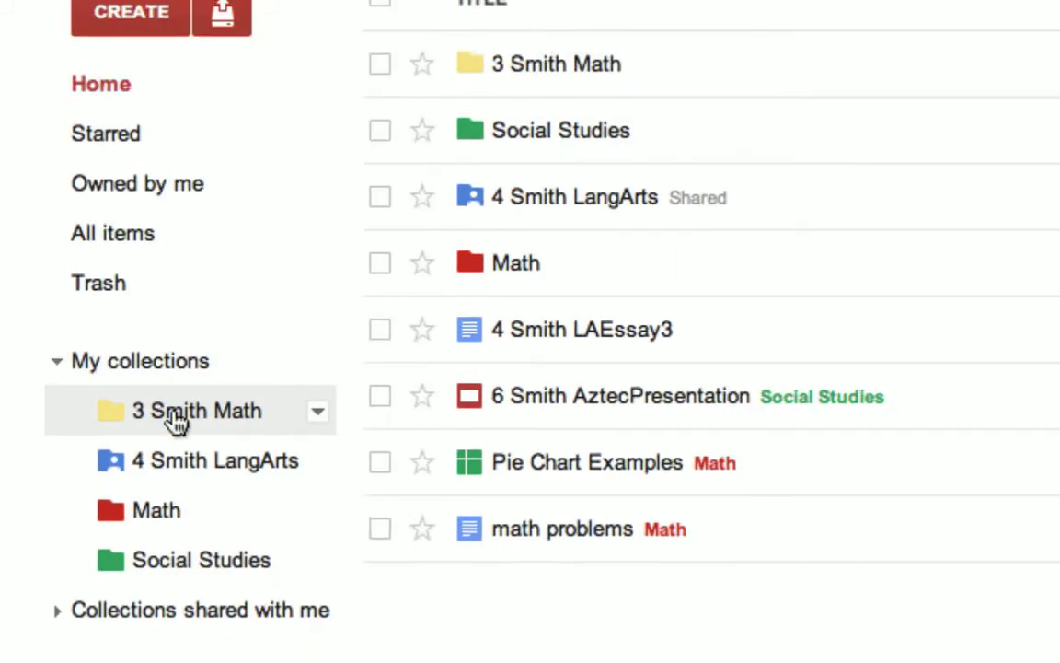
scroll("up", 3)
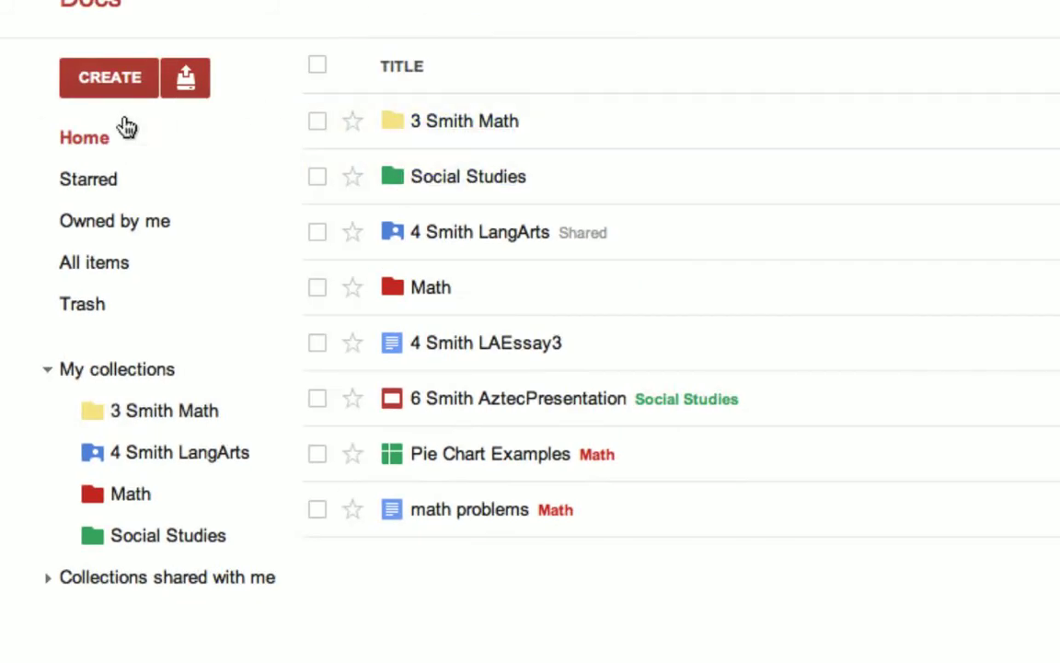
mouse_move(434, 359)
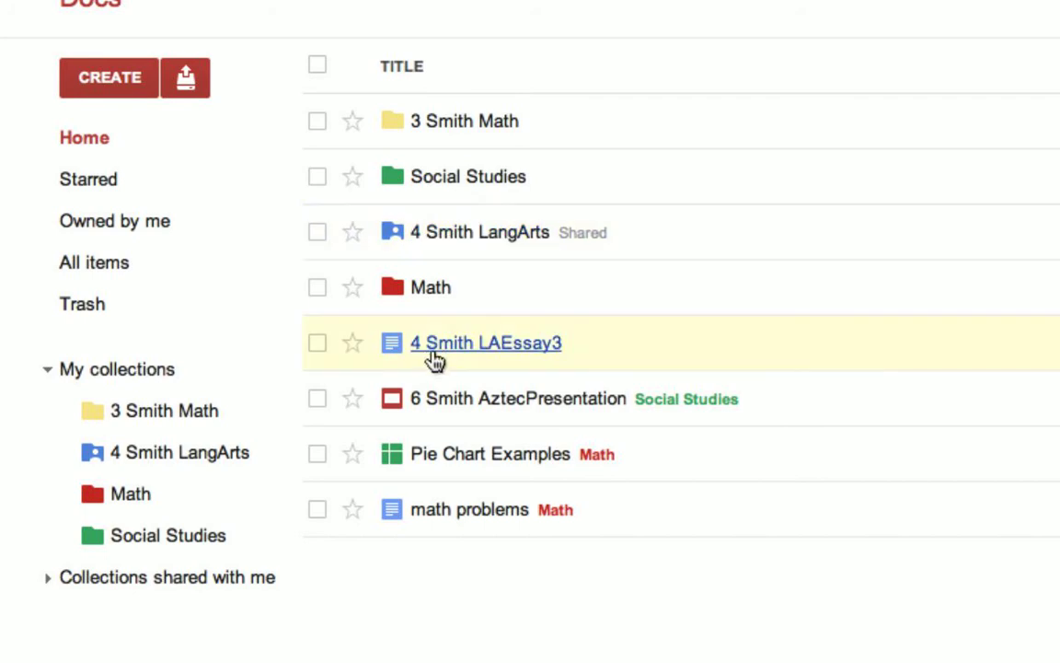
mouse_move(151, 368)
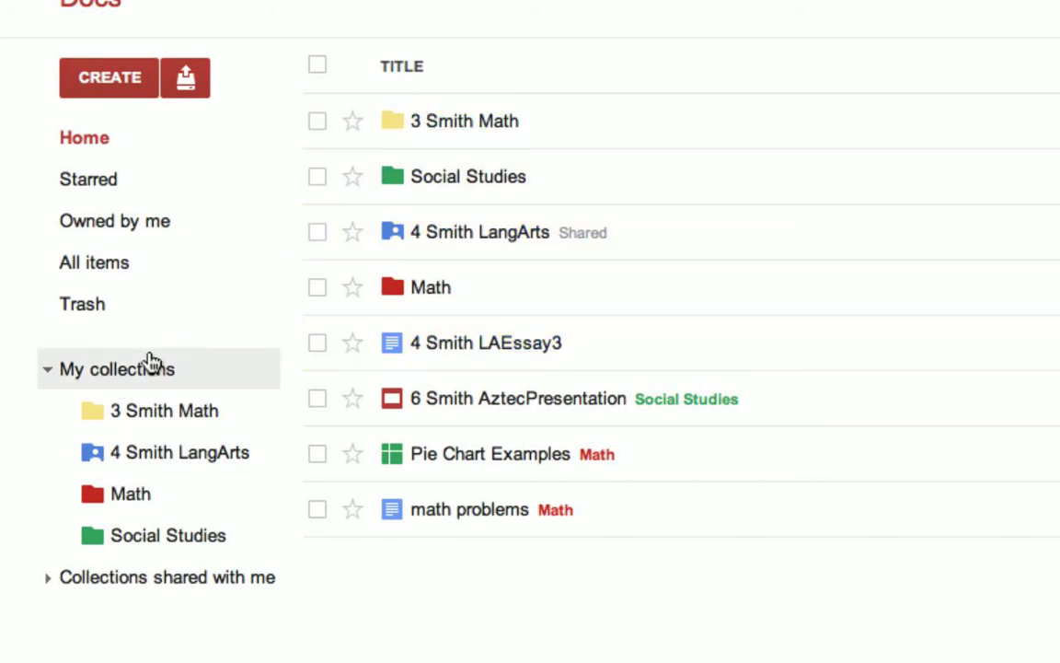
mouse_move(402, 122)
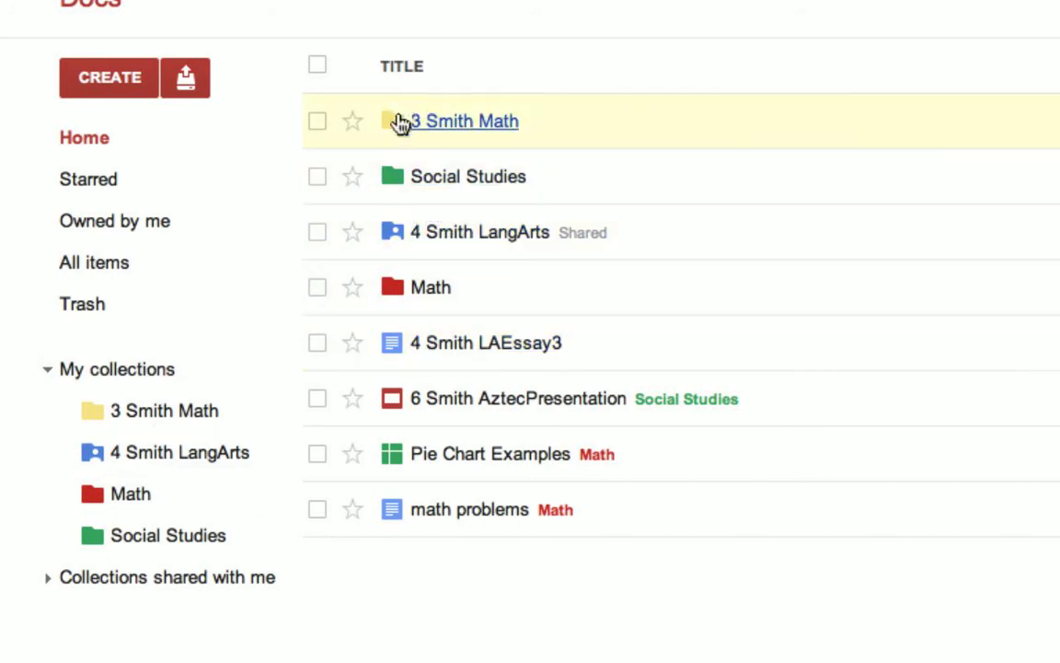
- Select the 3 Smith Math and 4 Smith LangArts folders and choose Don't show in Home
left_click(316, 122)
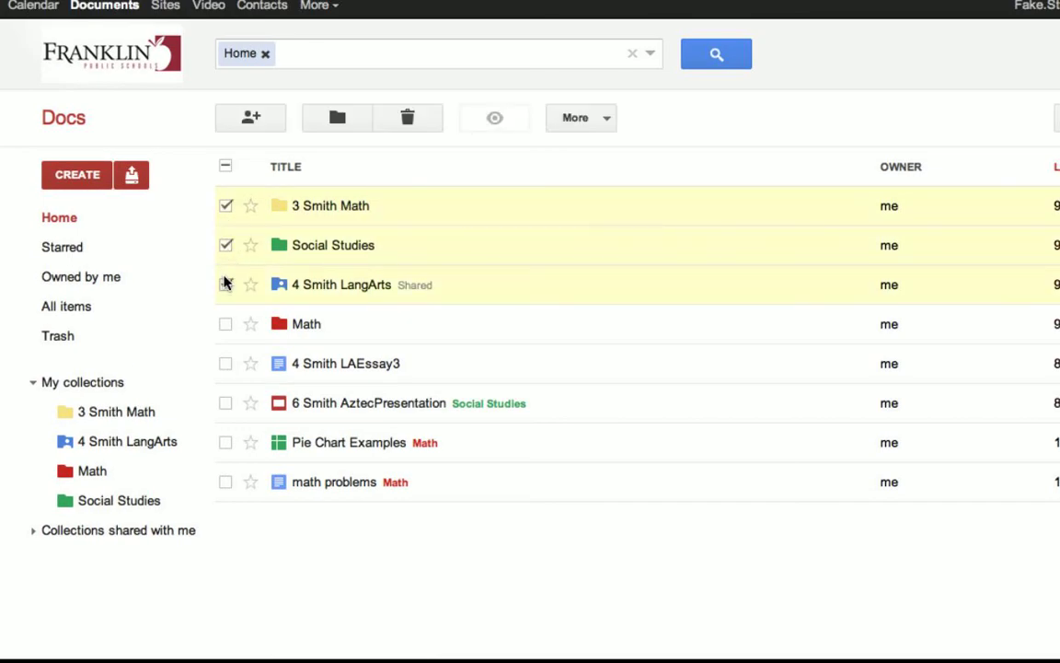
left_click(224, 324)
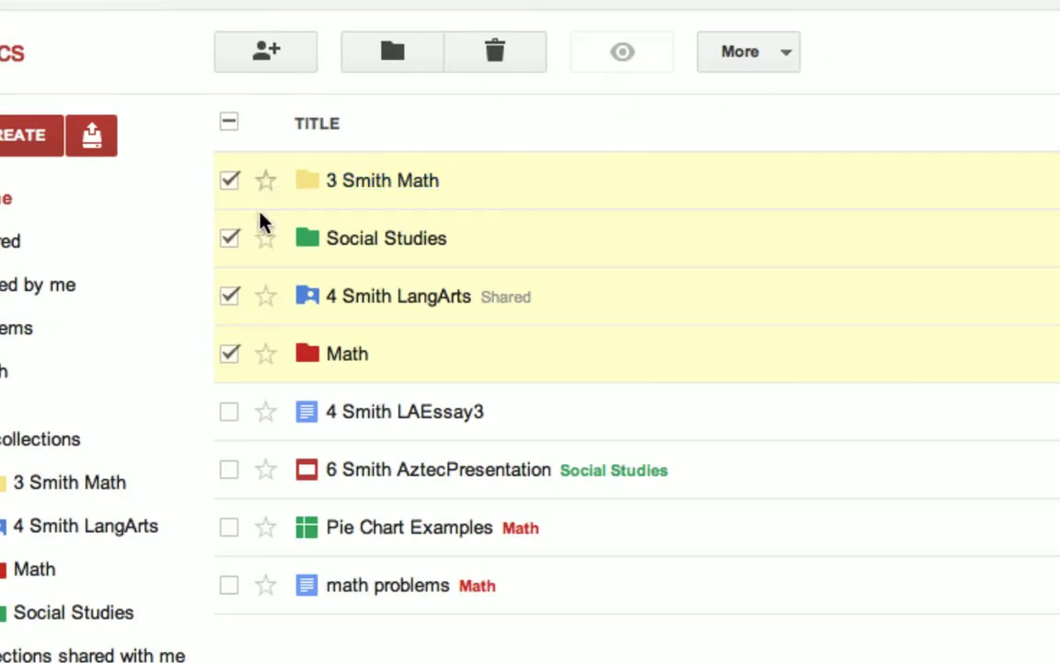
left_click(747, 52)
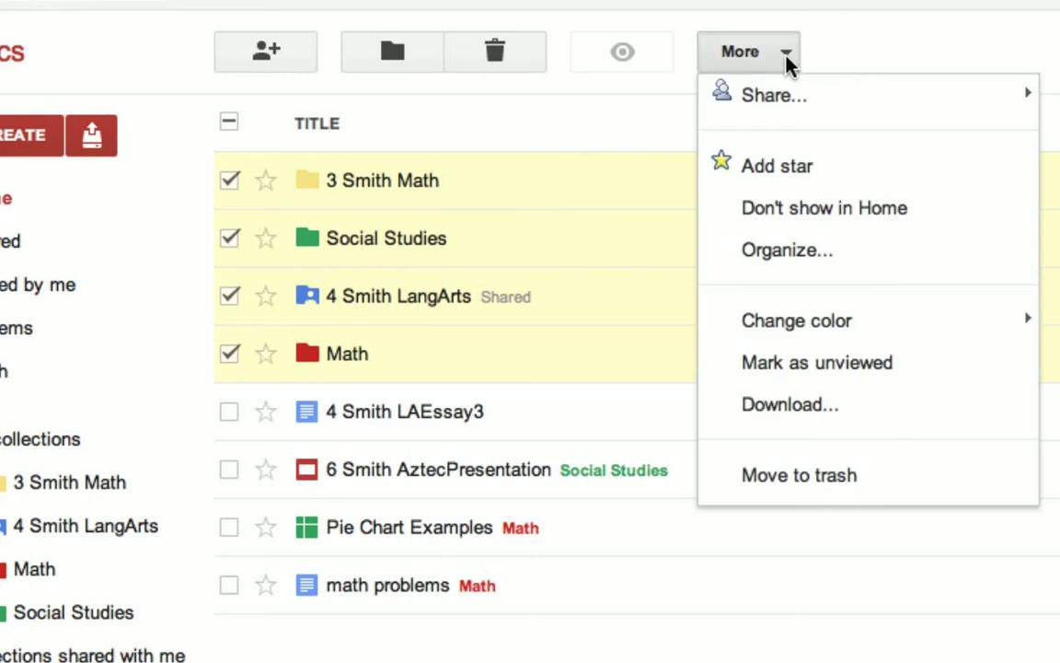
mouse_move(799, 208)
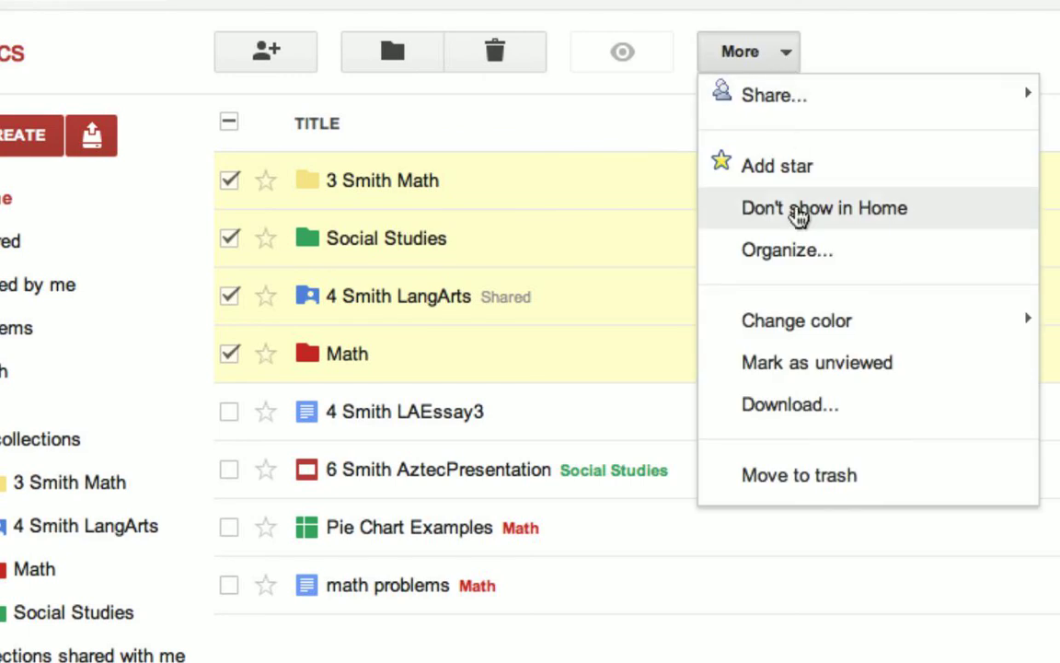
mouse_move(843, 217)
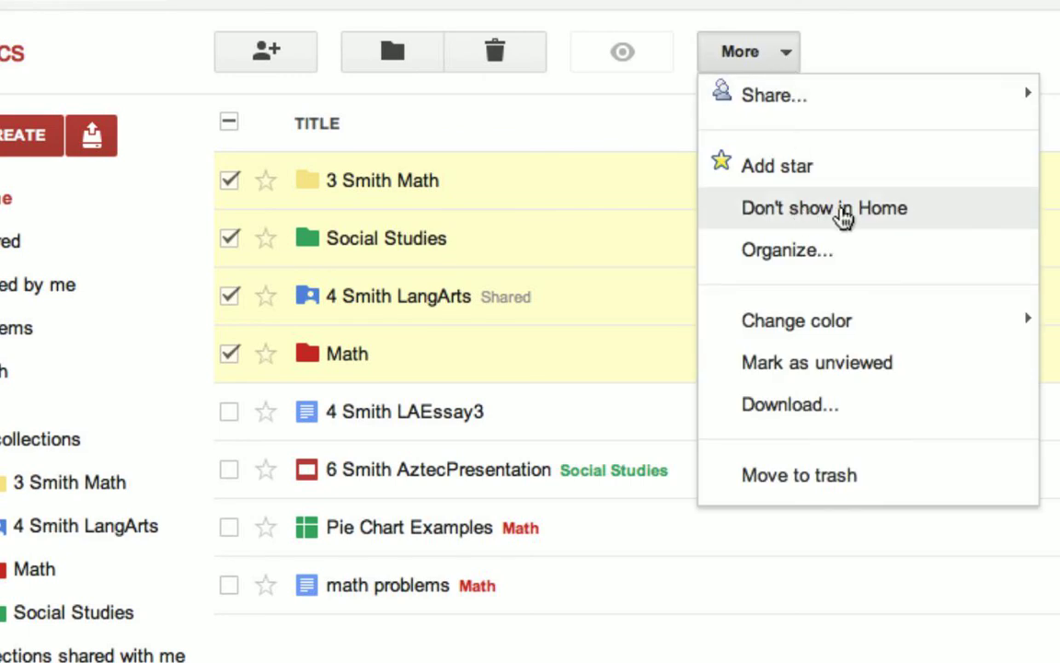
left_click(823, 208)
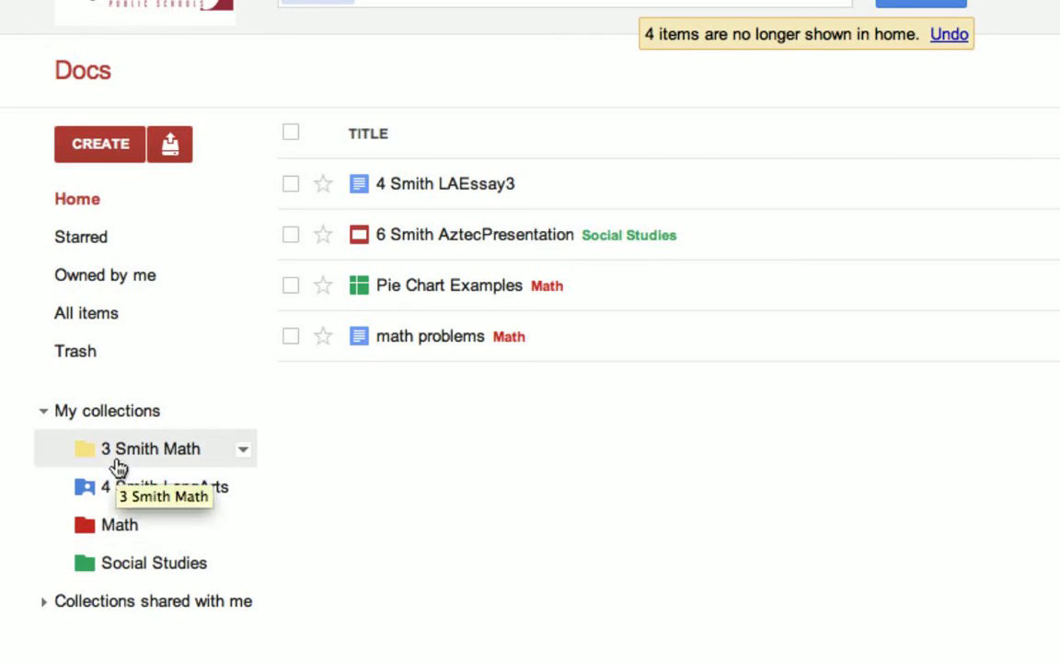
mouse_move(412, 432)
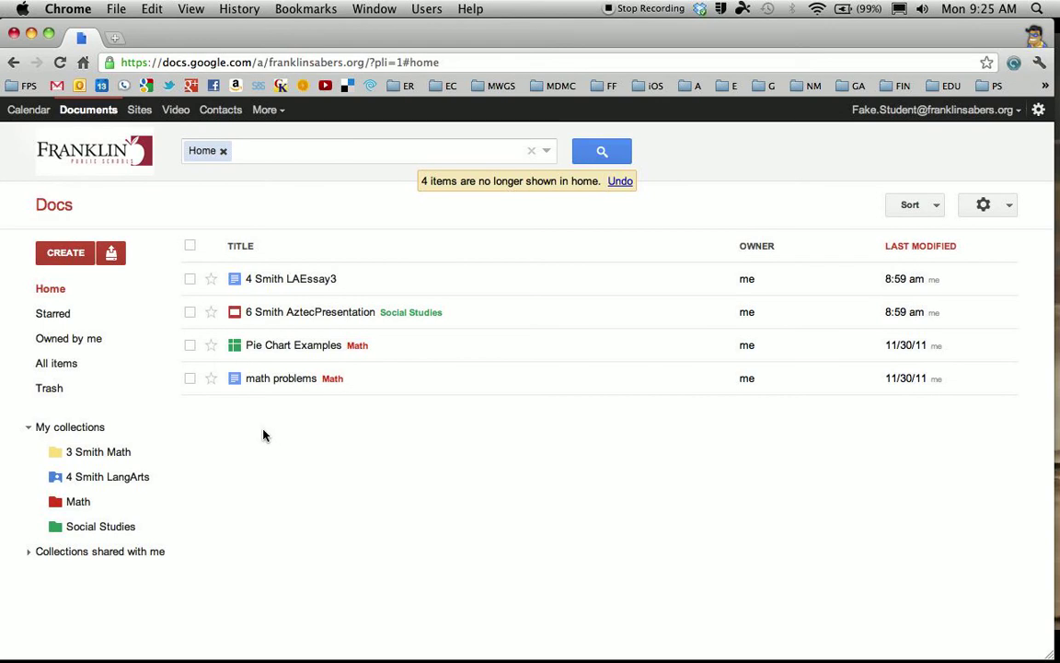
mouse_move(259, 434)
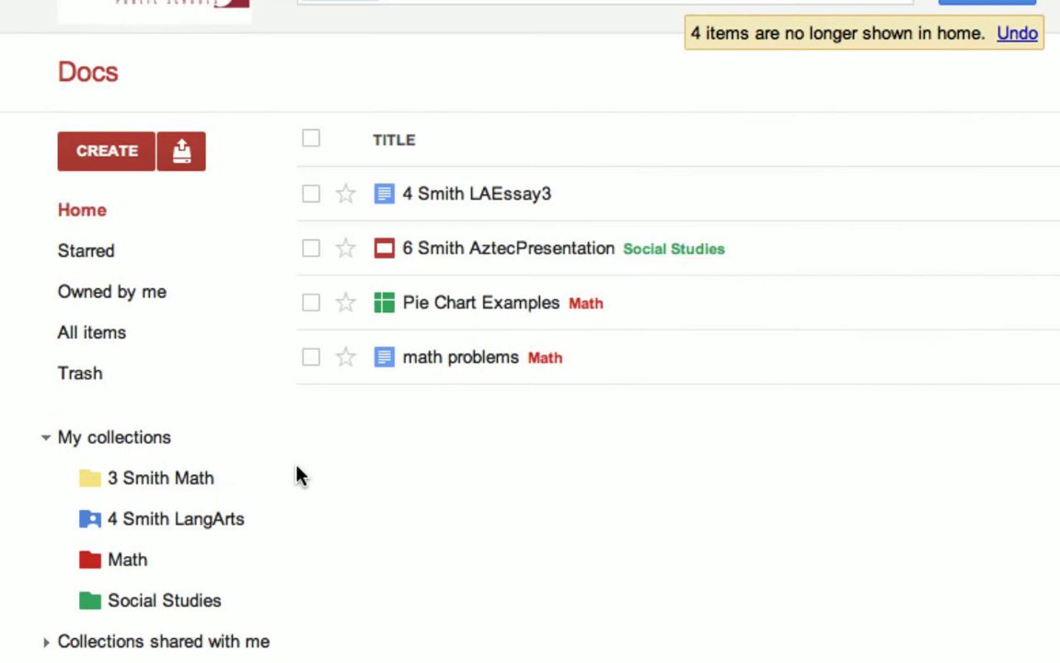
mouse_move(524, 420)
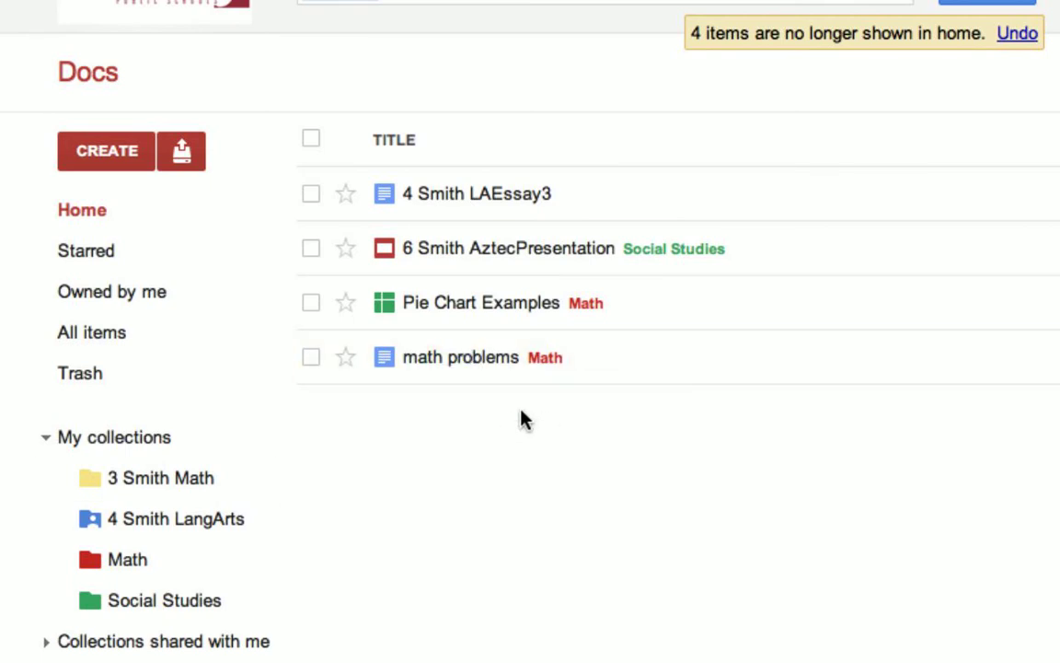
mouse_move(432, 371)
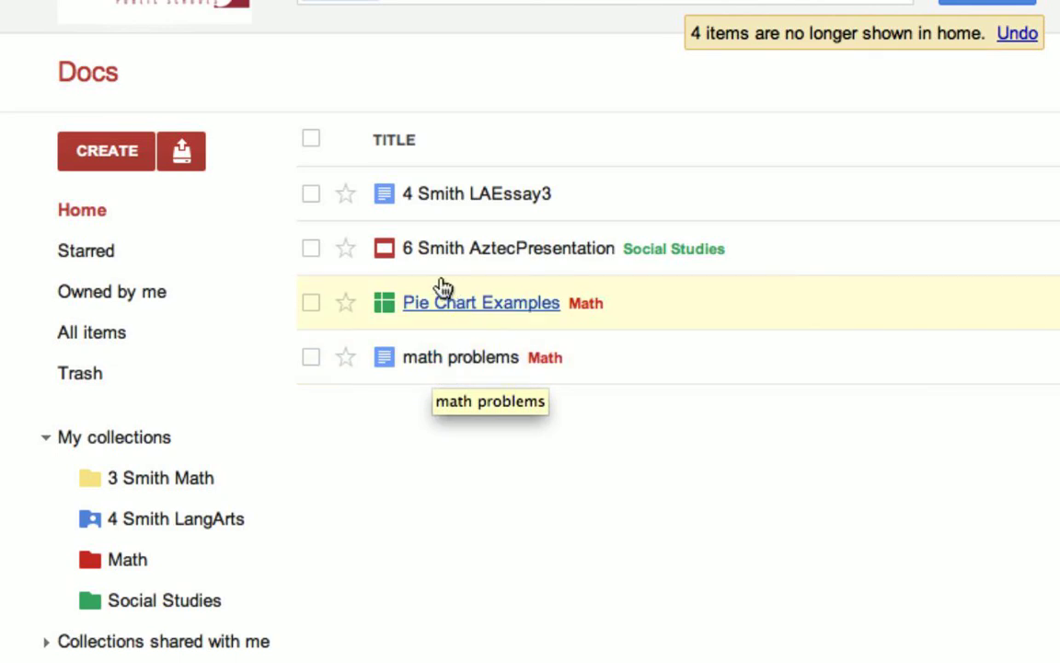
mouse_move(574, 348)
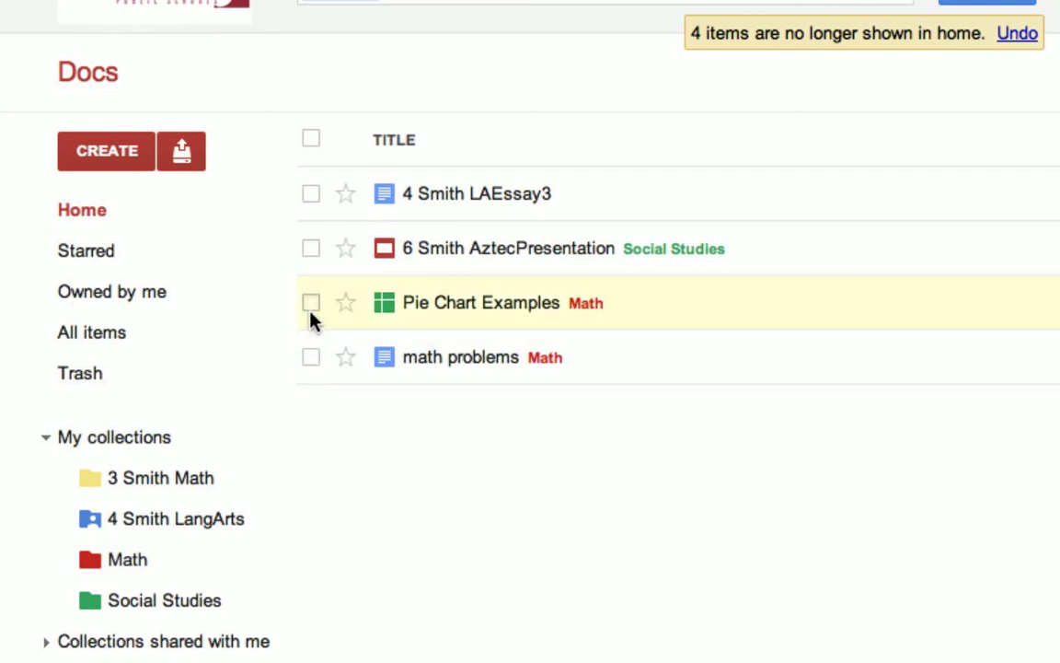
- Add the math problems document to the selection alongside Pie Chart Examples
left_click(311, 302)
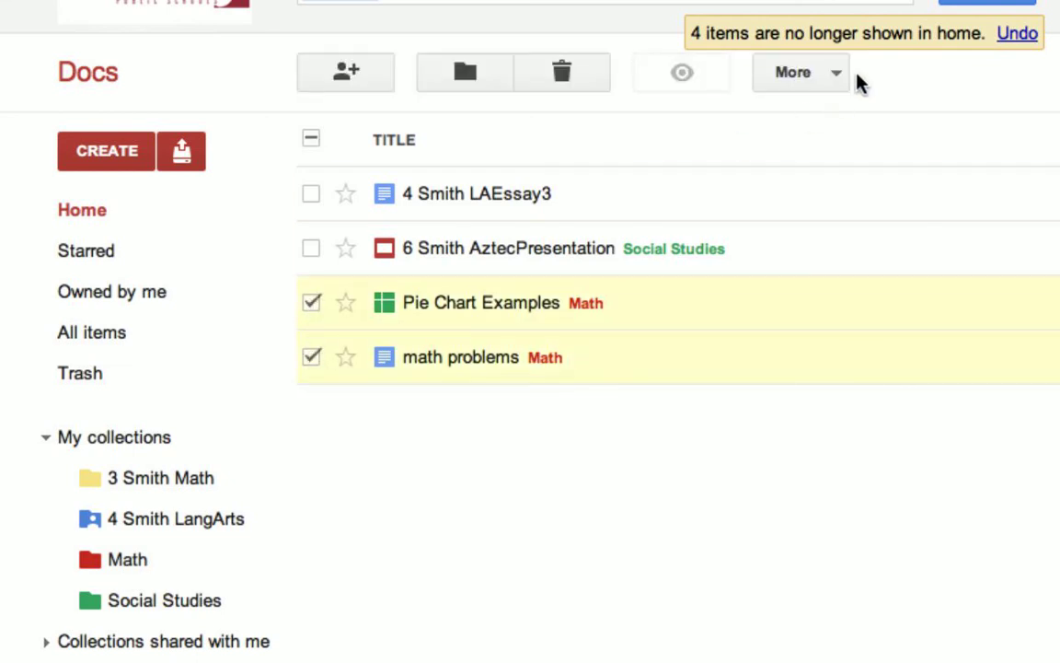
- Choose Don't show in Home for the two selected documents, then return to the Home list
left_click(800, 72)
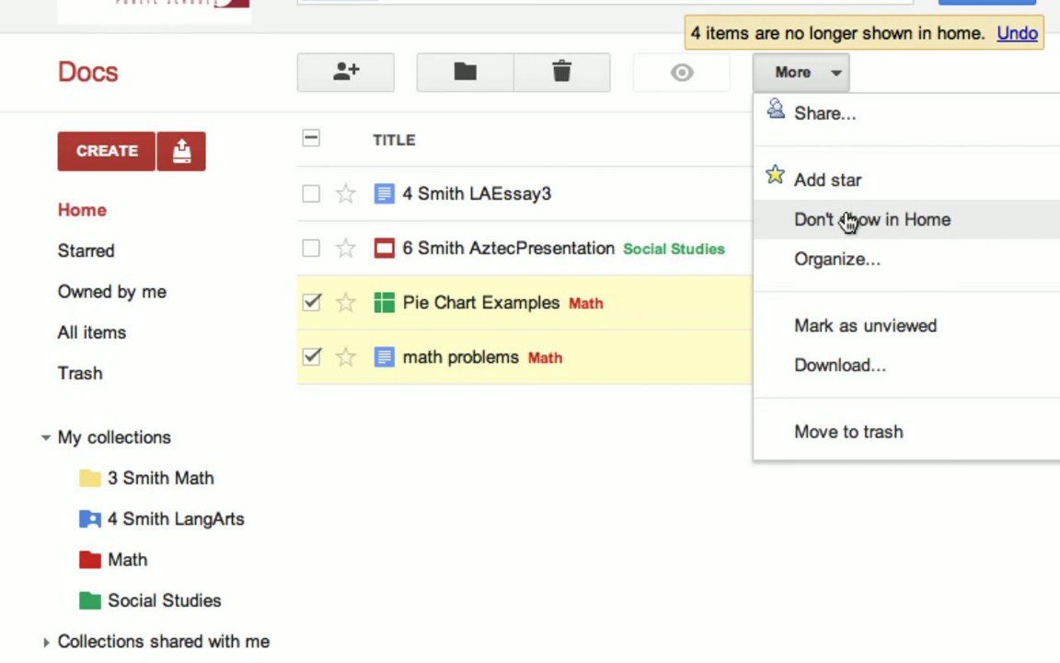
left_click(872, 219)
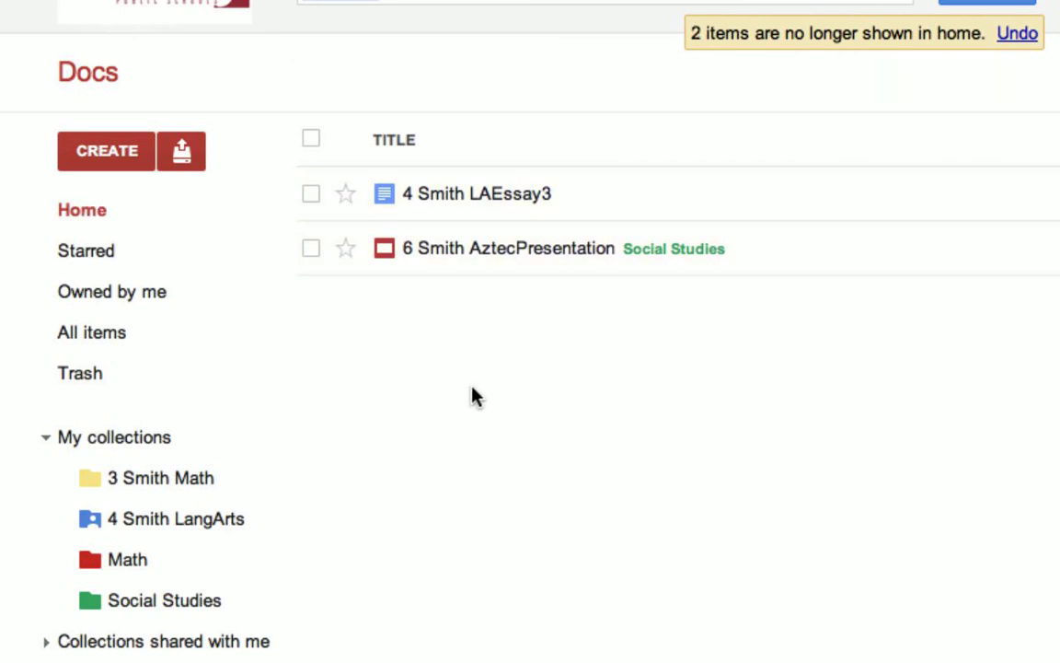
mouse_move(125, 560)
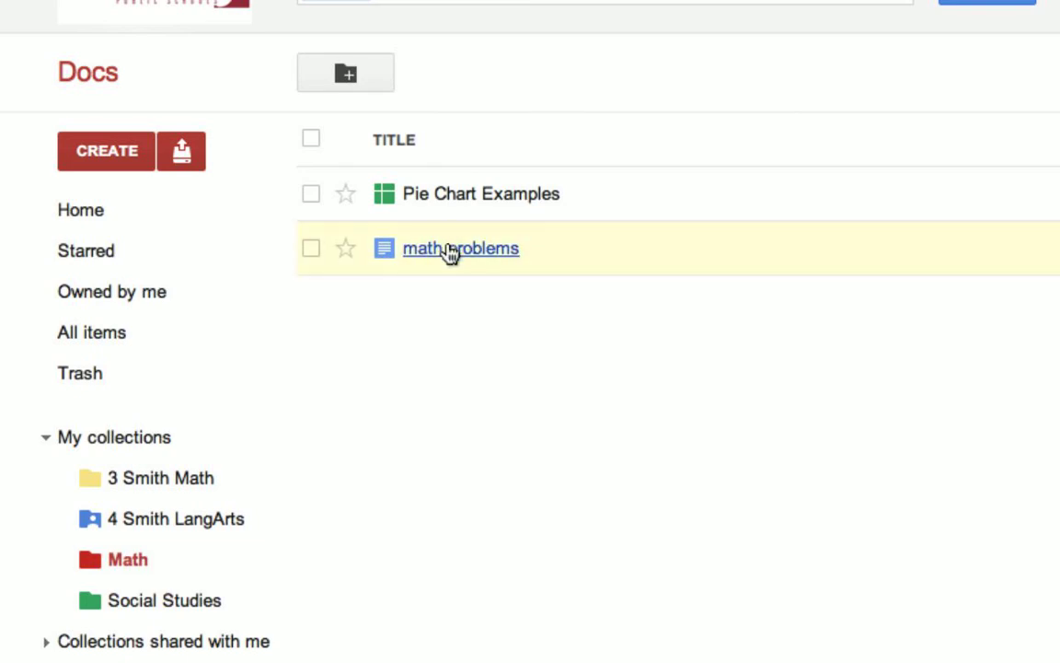
left_click(81, 209)
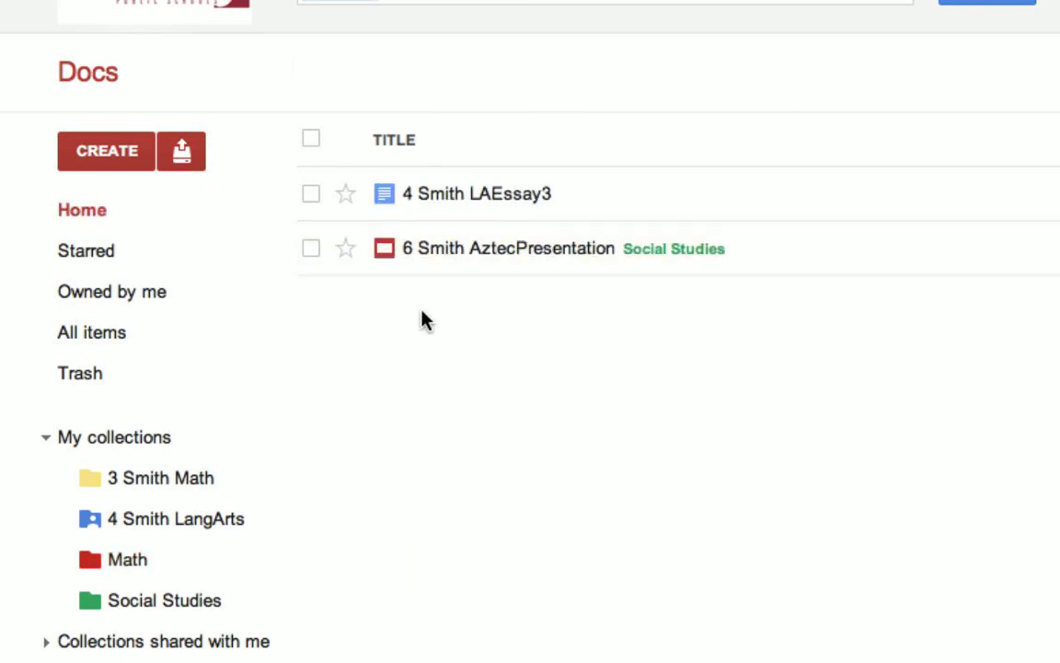
mouse_move(162, 479)
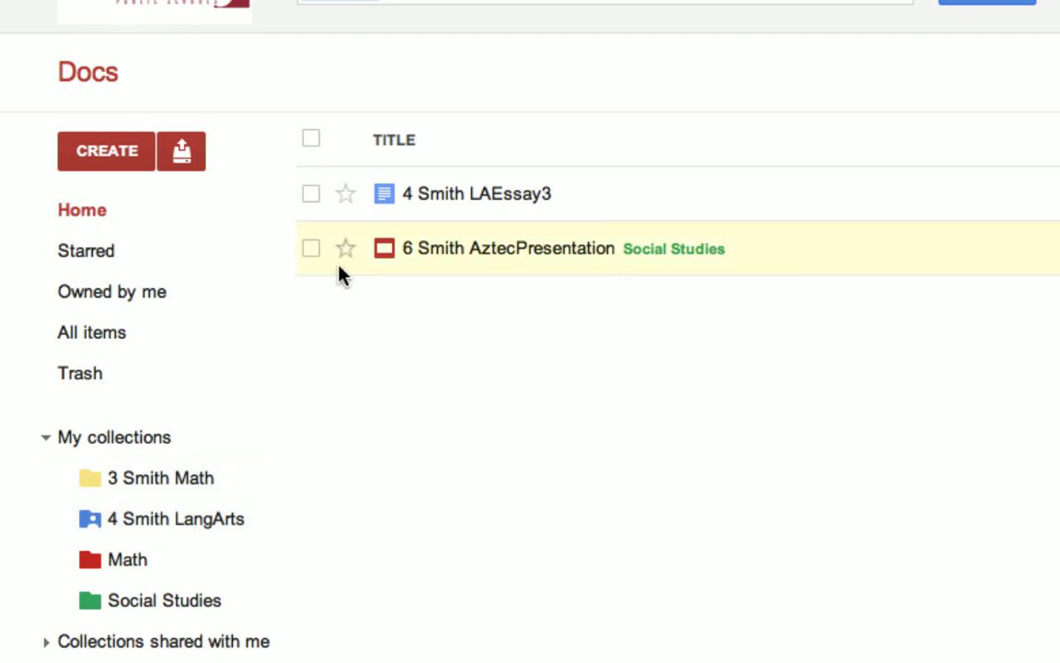
mouse_move(313, 254)
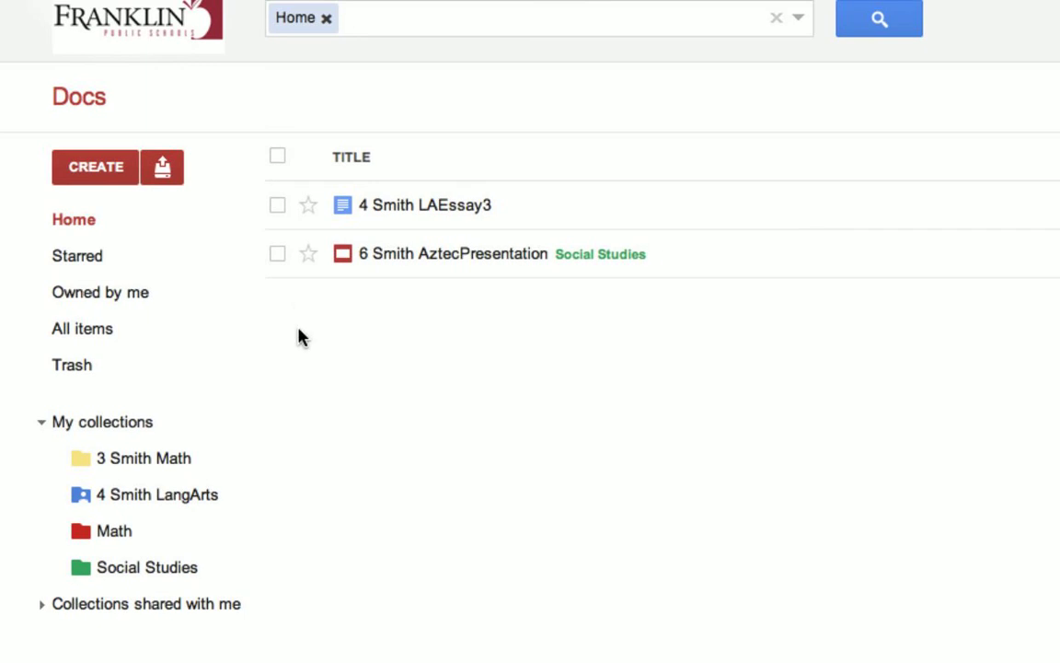
- Select 4 Smith LAEssay3 and bring up the More actions menu for it
left_click(276, 204)
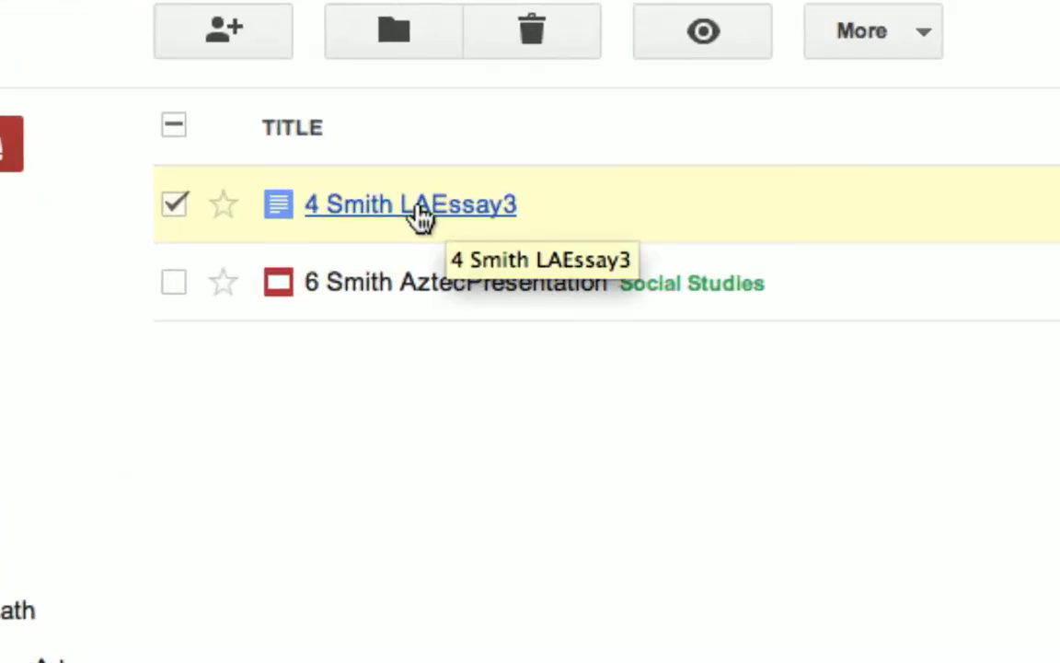
left_click(871, 29)
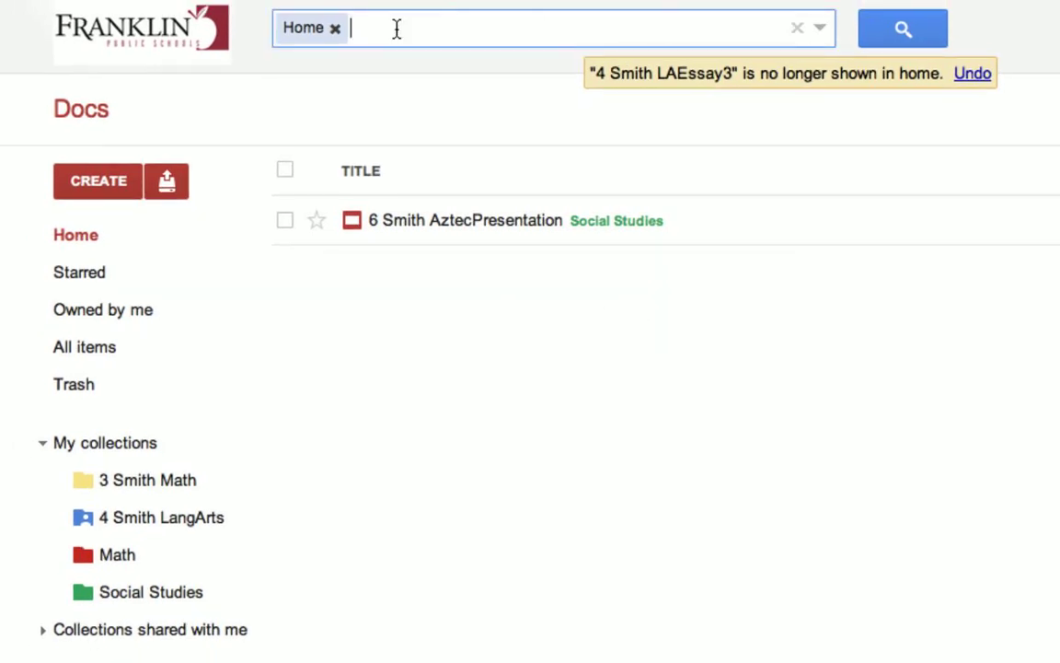
type("laess")
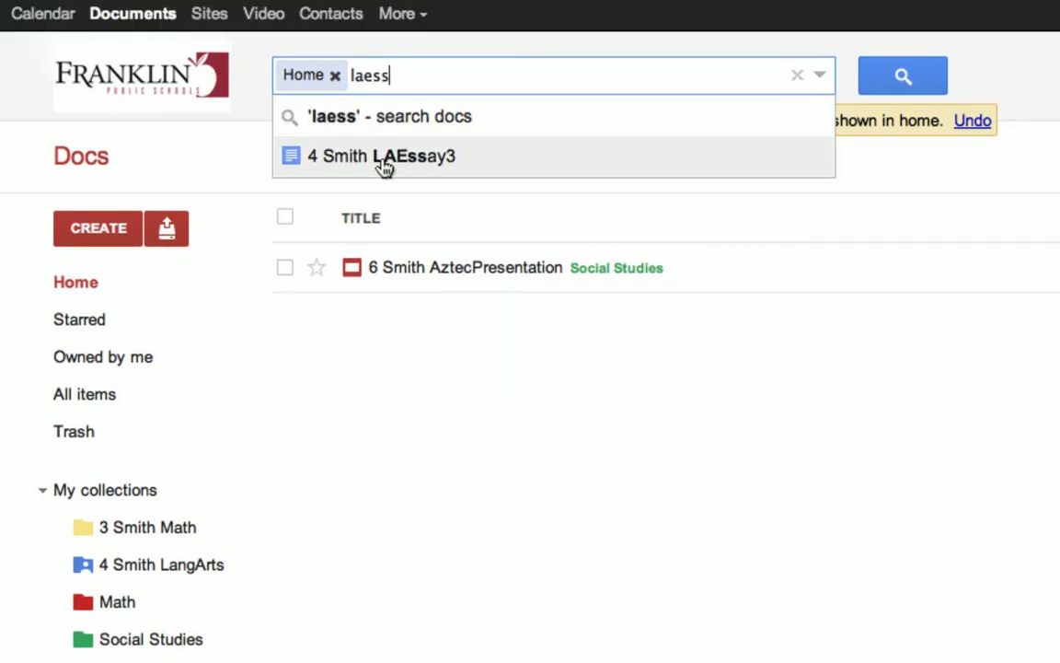
left_click(381, 155)
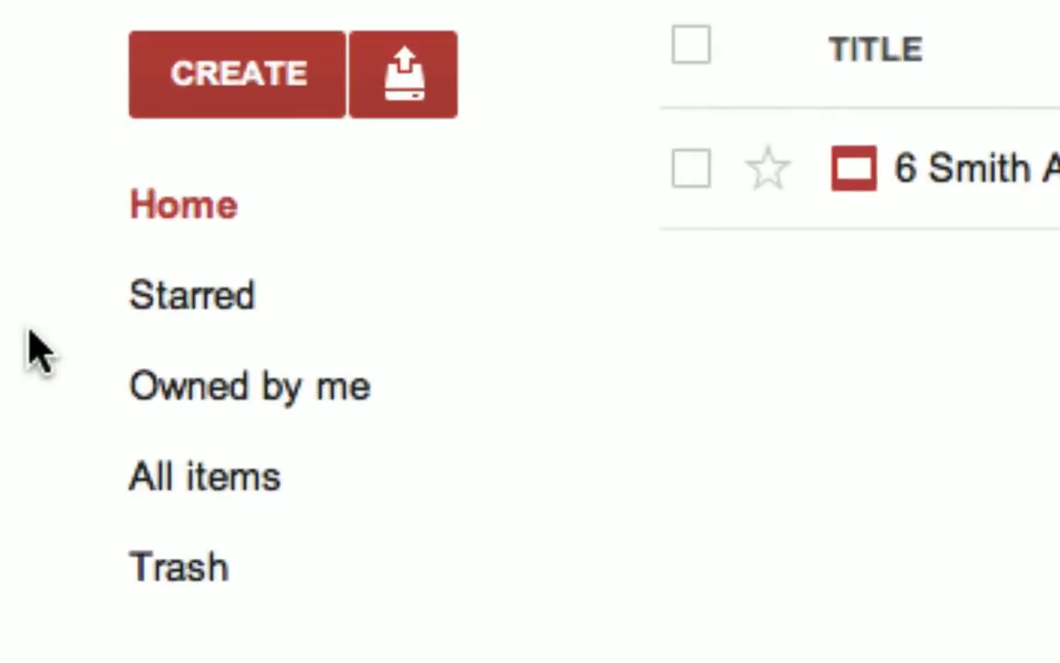
mouse_move(211, 477)
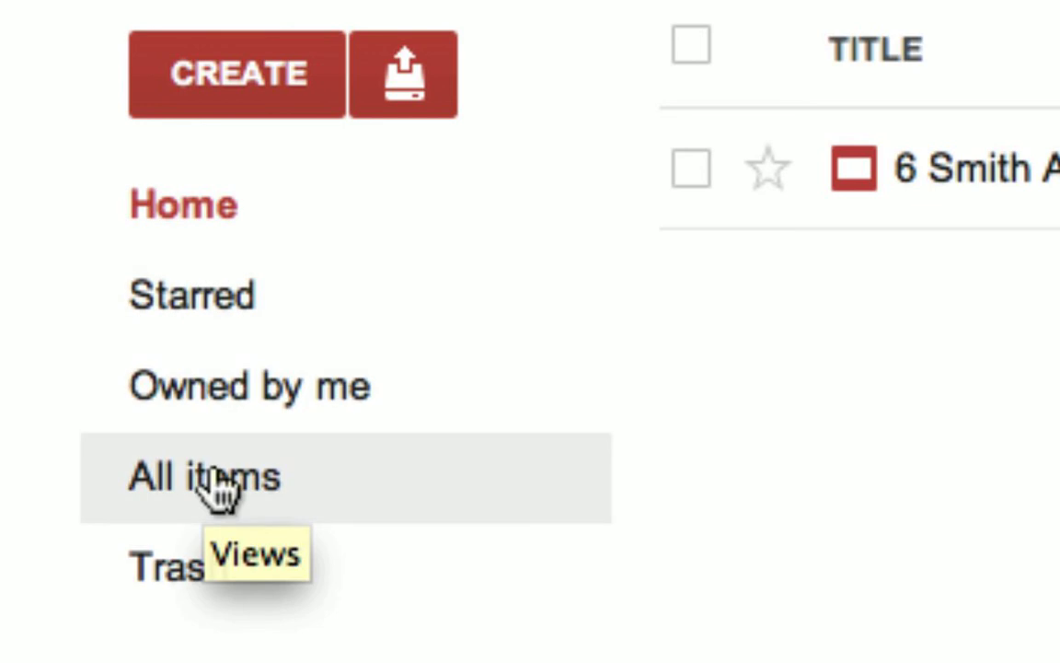
- Switch to All items, which still lists every hidden collection and document
left_click(202, 475)
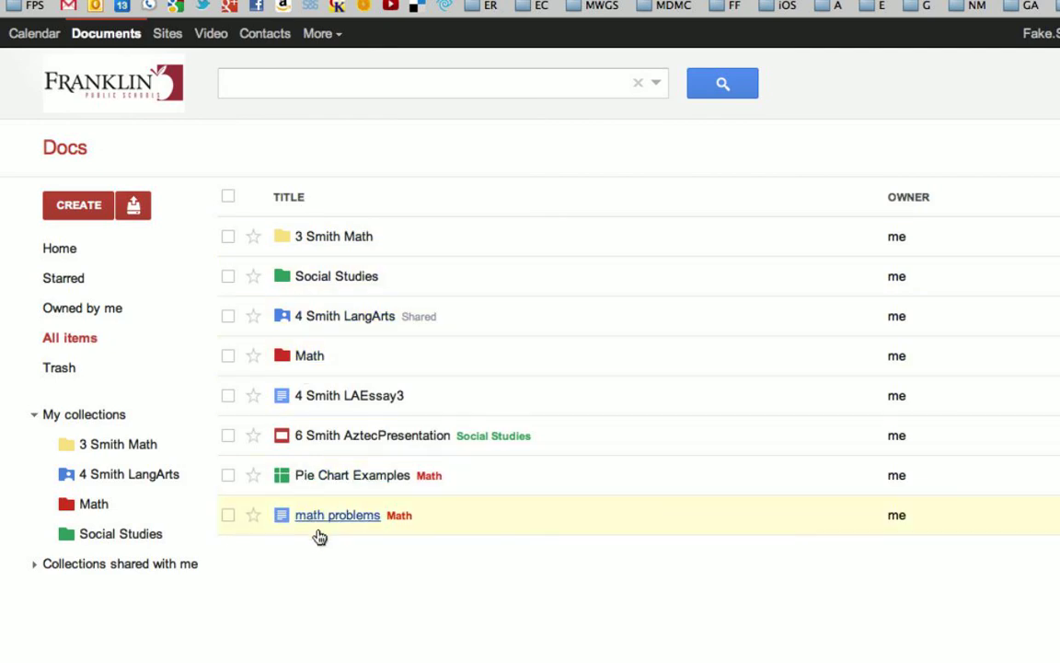
mouse_move(332, 556)
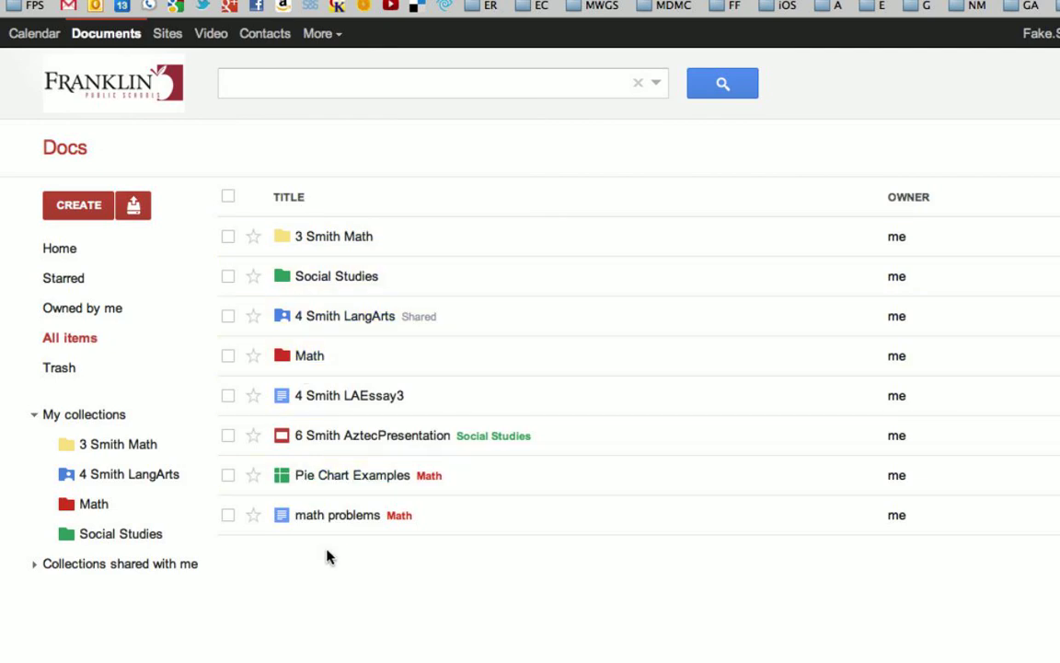
mouse_move(38, 136)
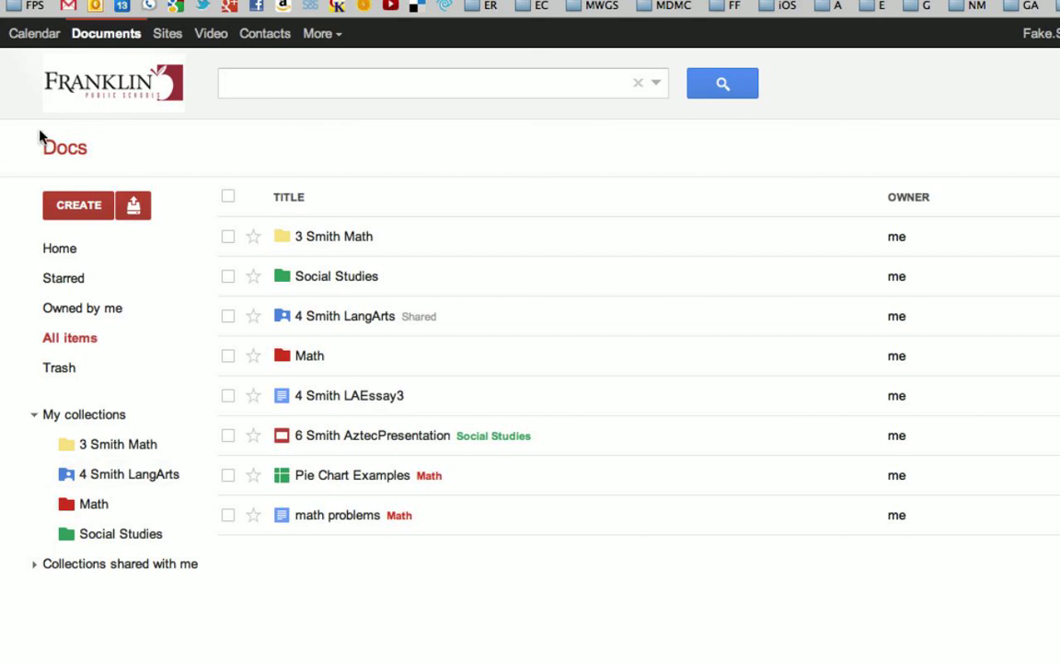